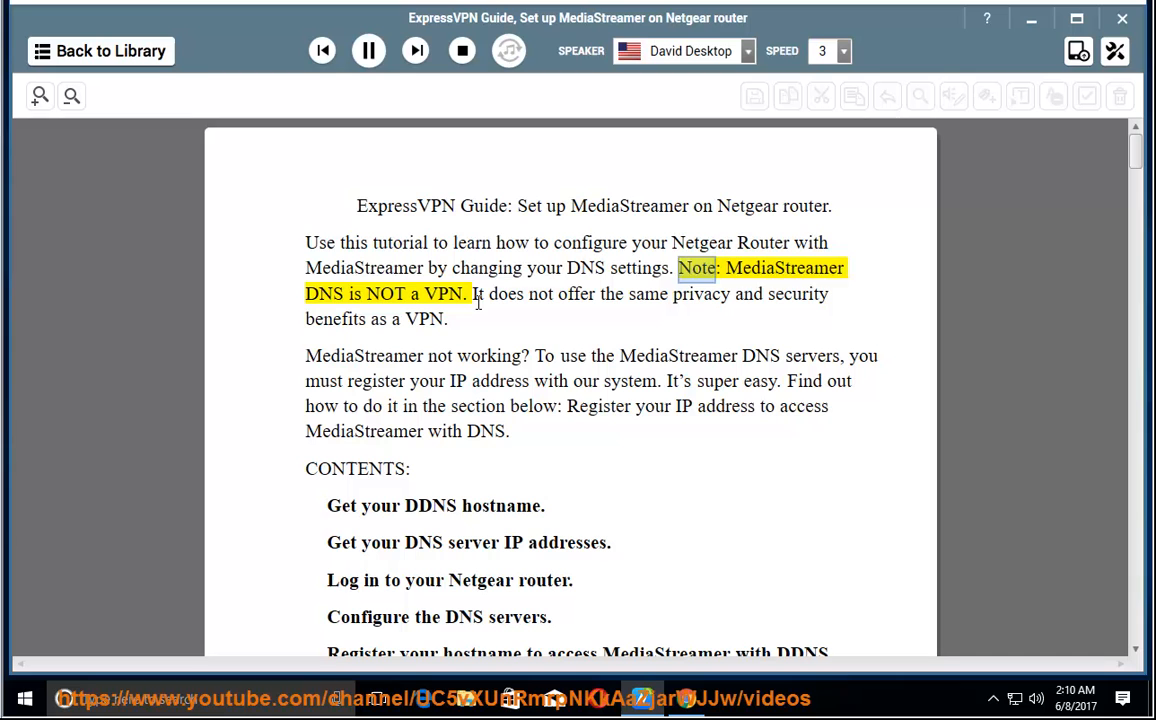
# Step: Read the intro and CONTENTS list aloud at speed 3, scrolling into section 1's DDNS hostname
pyautogui.doubleClick(442, 293)
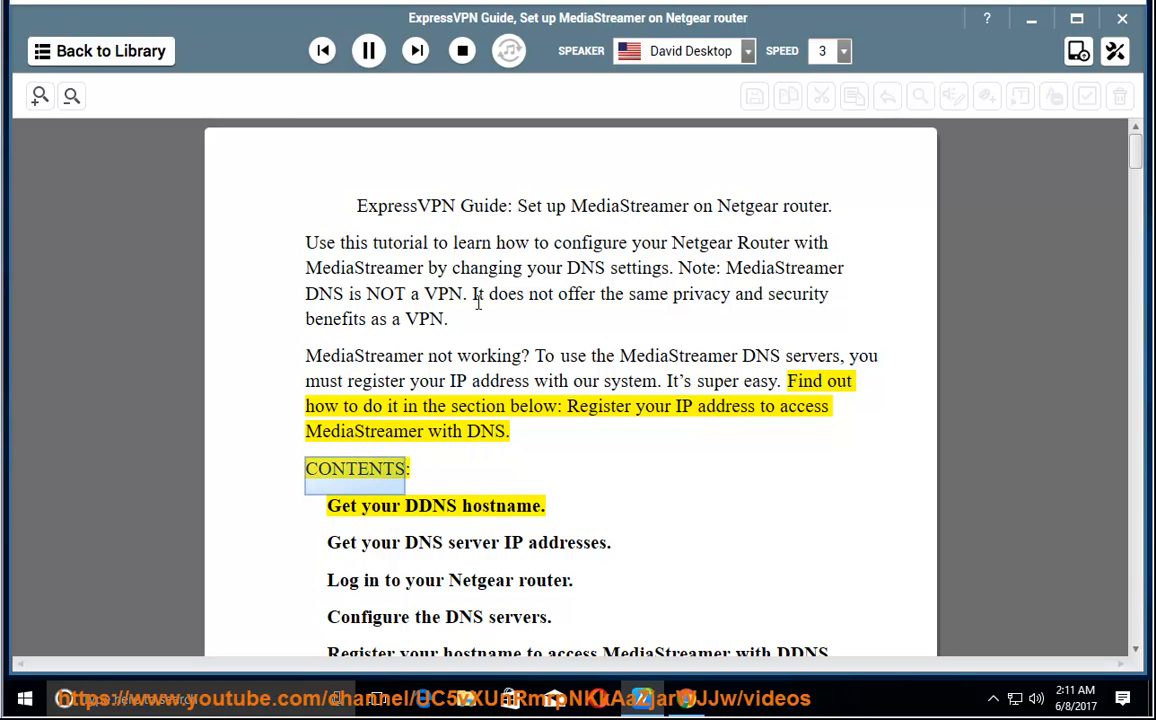
pyautogui.doubleClick(502, 505)
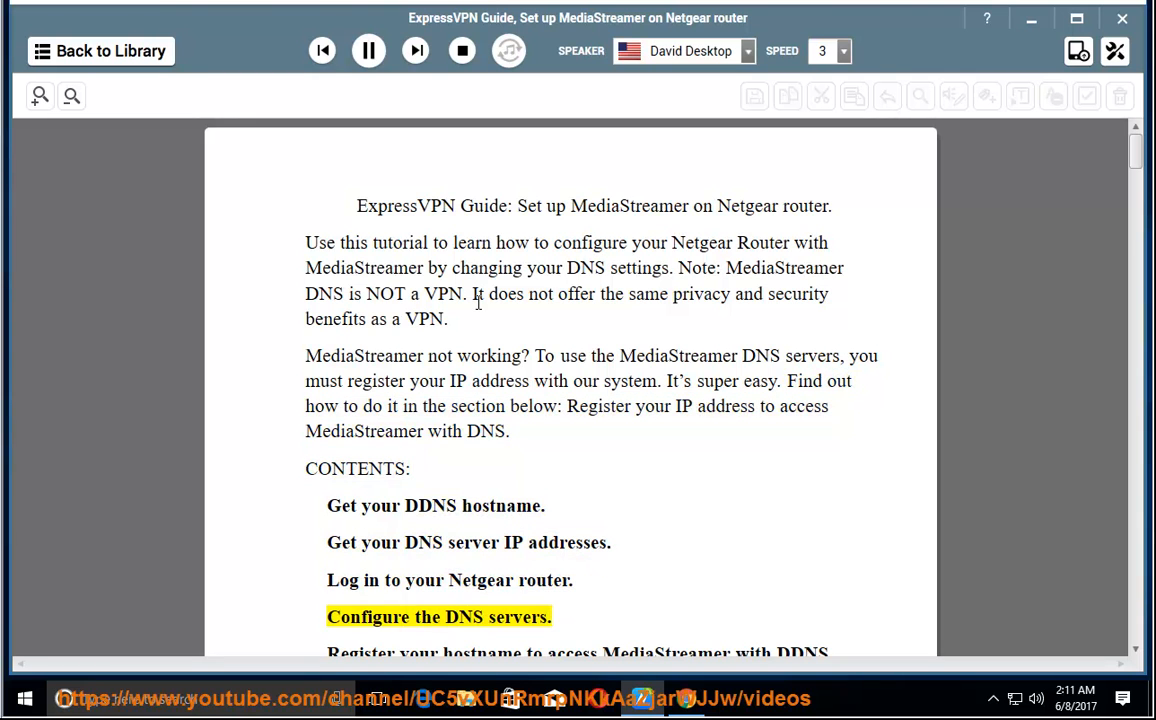
pyautogui.scroll(-3)
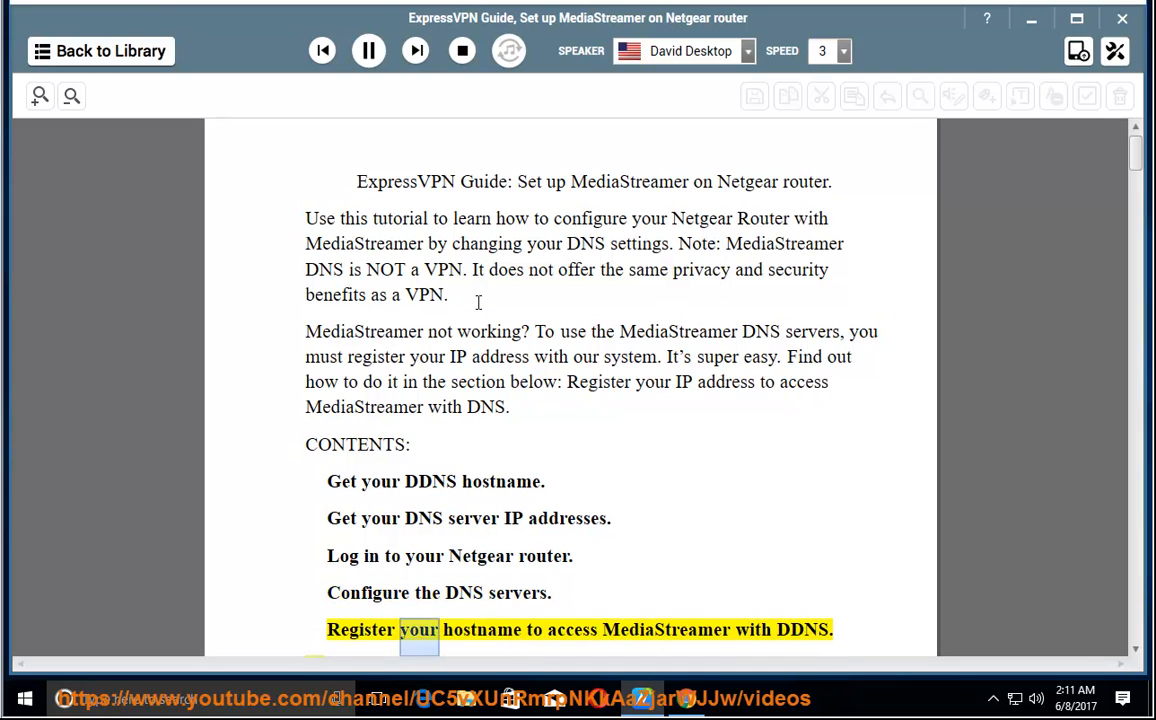
pyautogui.scroll(-3)
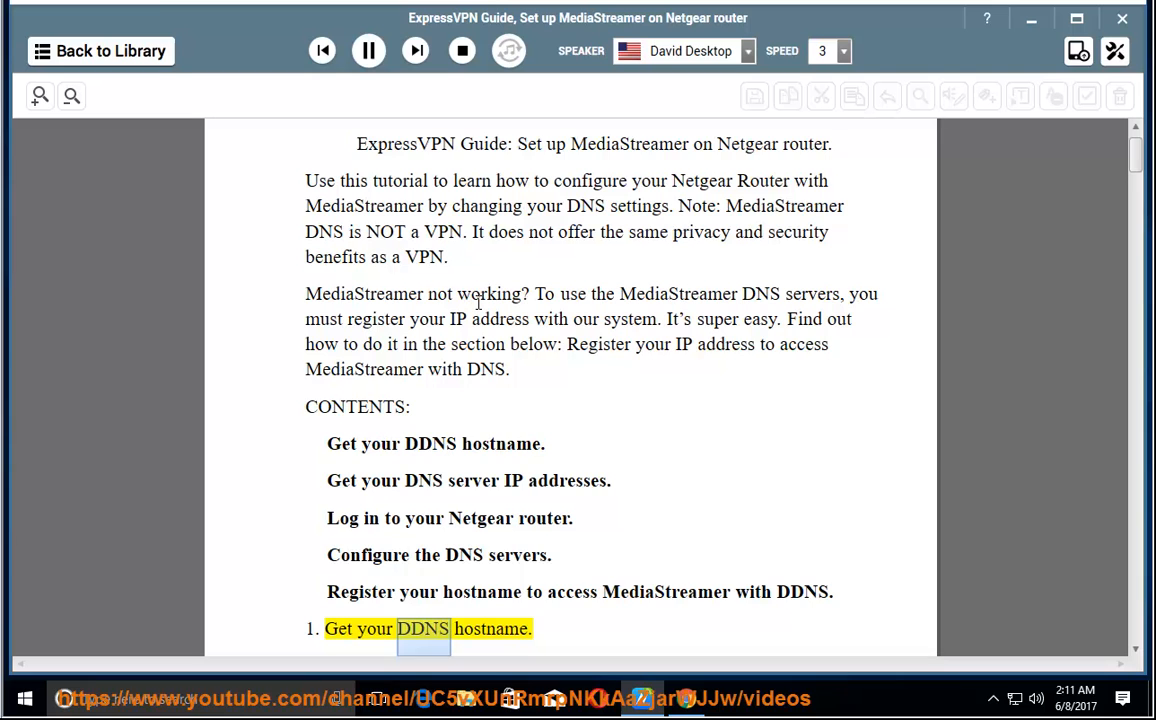
# Step: Scroll down along the first part of section 1 on creating a Dynu DDNS hostname
pyautogui.scroll(-3)
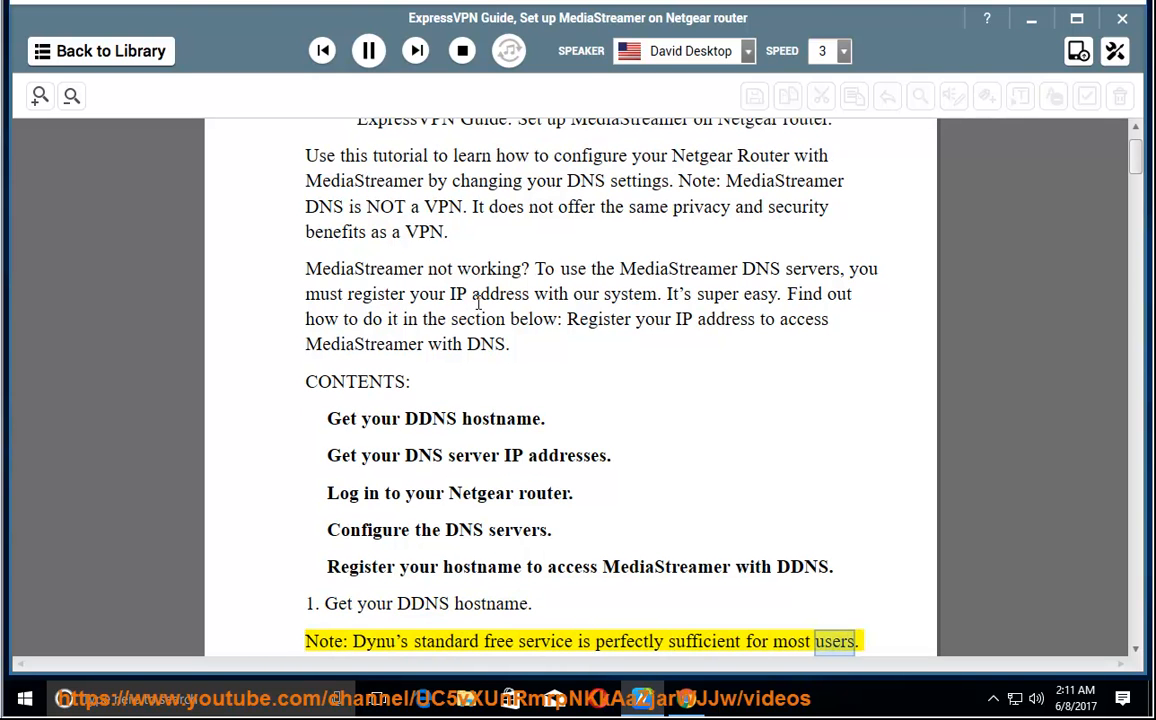
pyautogui.scroll(-3)
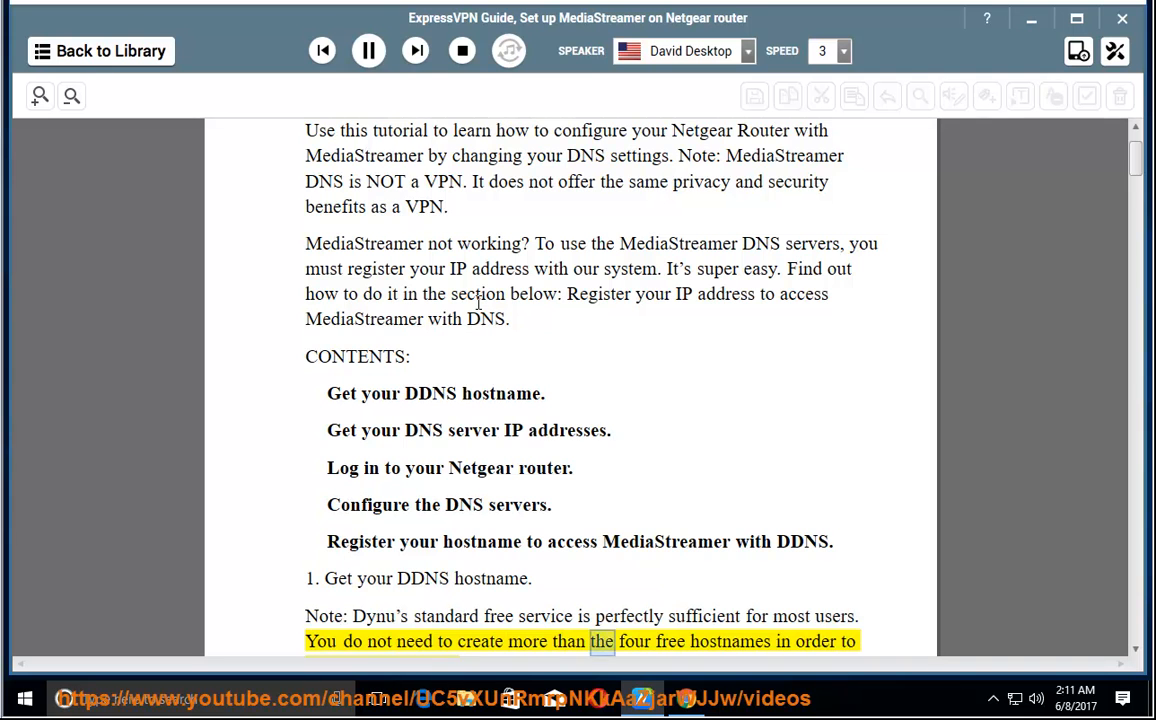
pyautogui.scroll(-3)
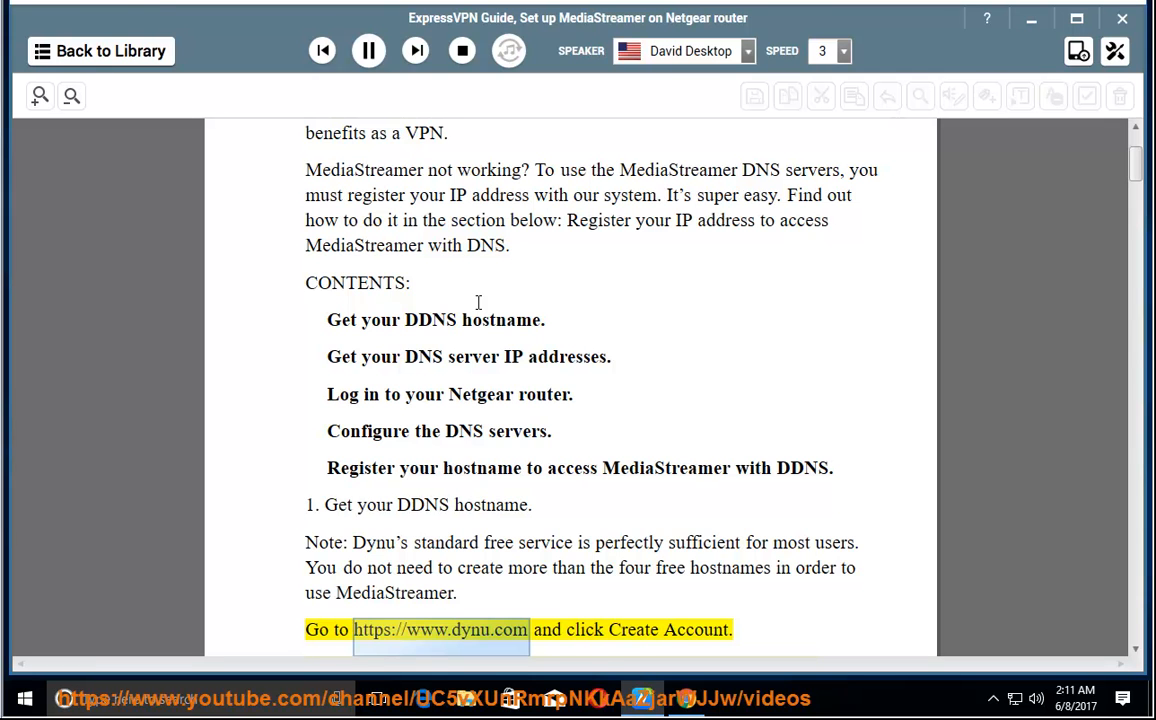
pyautogui.scroll(-3)
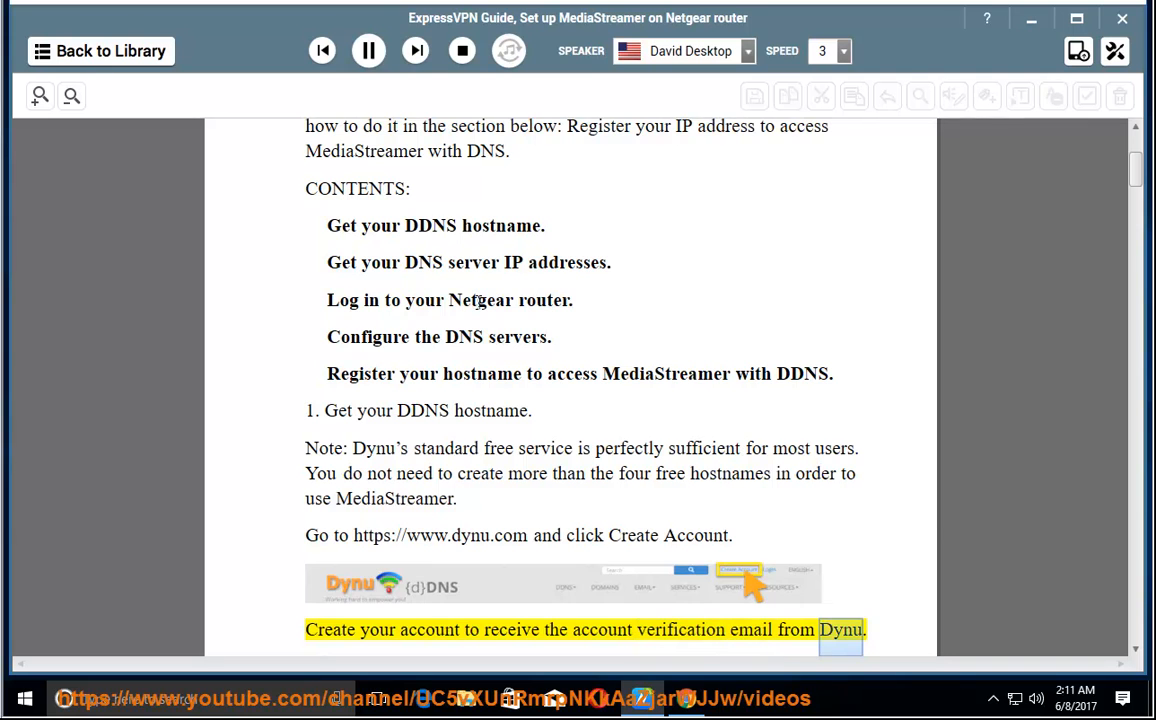
pyautogui.scroll(-3)
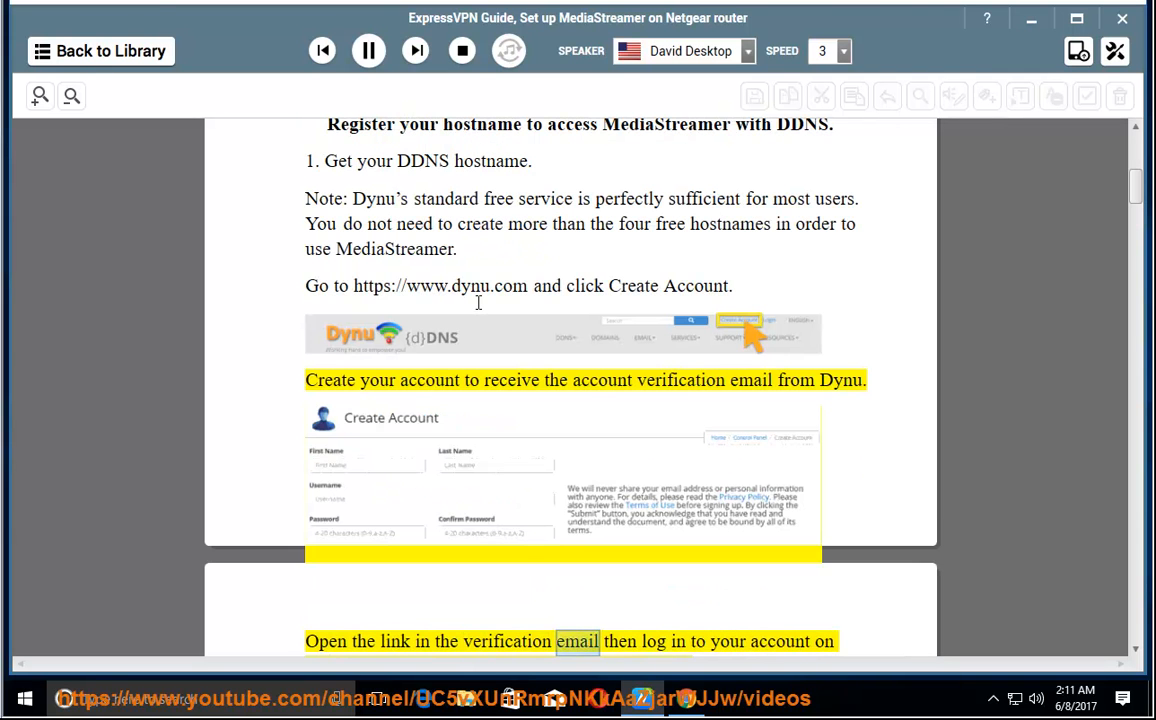
pyautogui.scroll(-3)
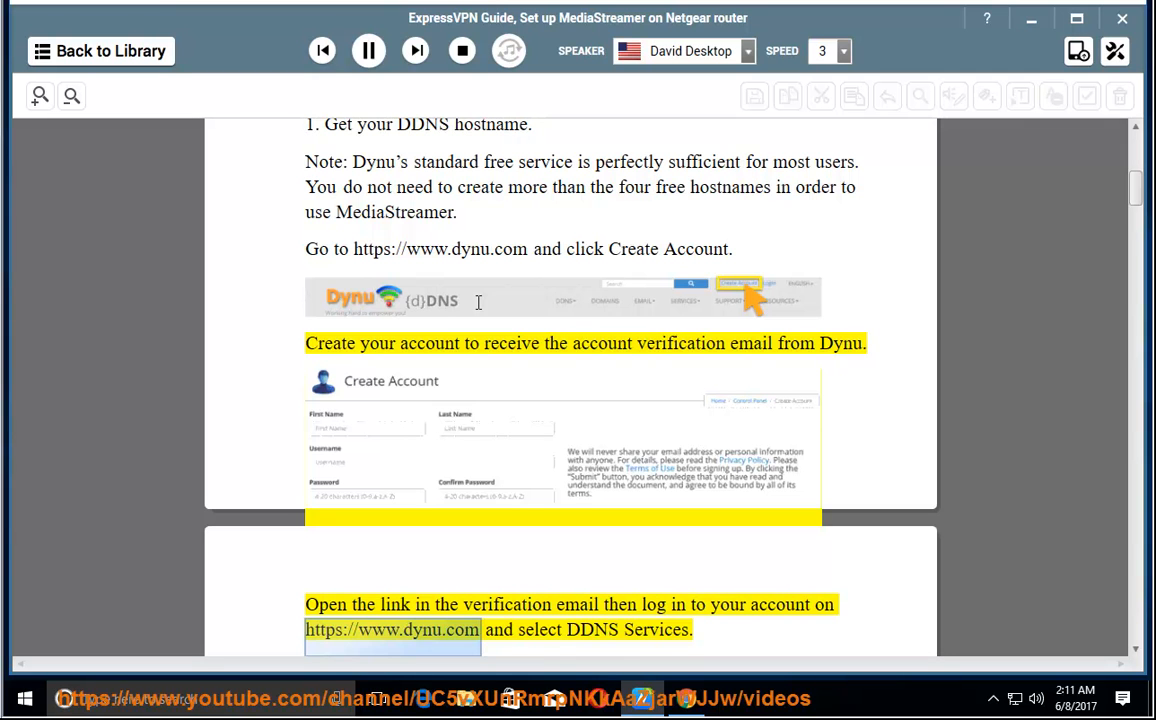
# Step: Continue reading section 1 until heading 2 'Get your DNS server IP addresses' is highlighted
pyautogui.doubleClick(656, 629)
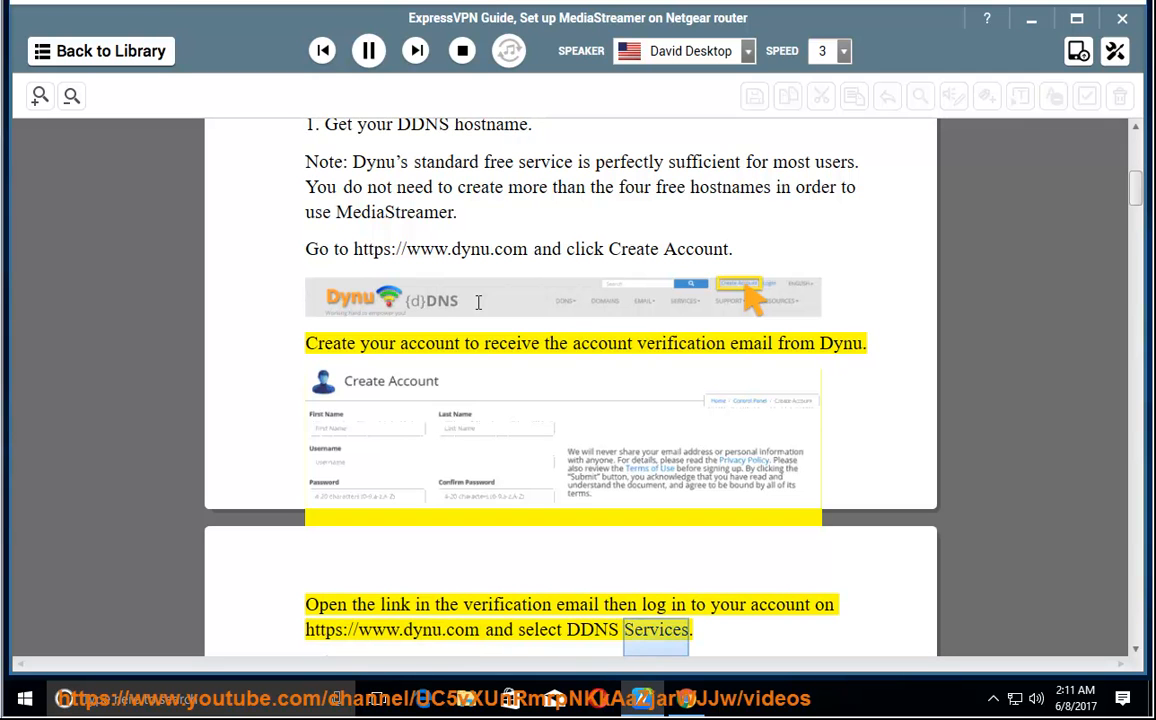
pyautogui.scroll(-3)
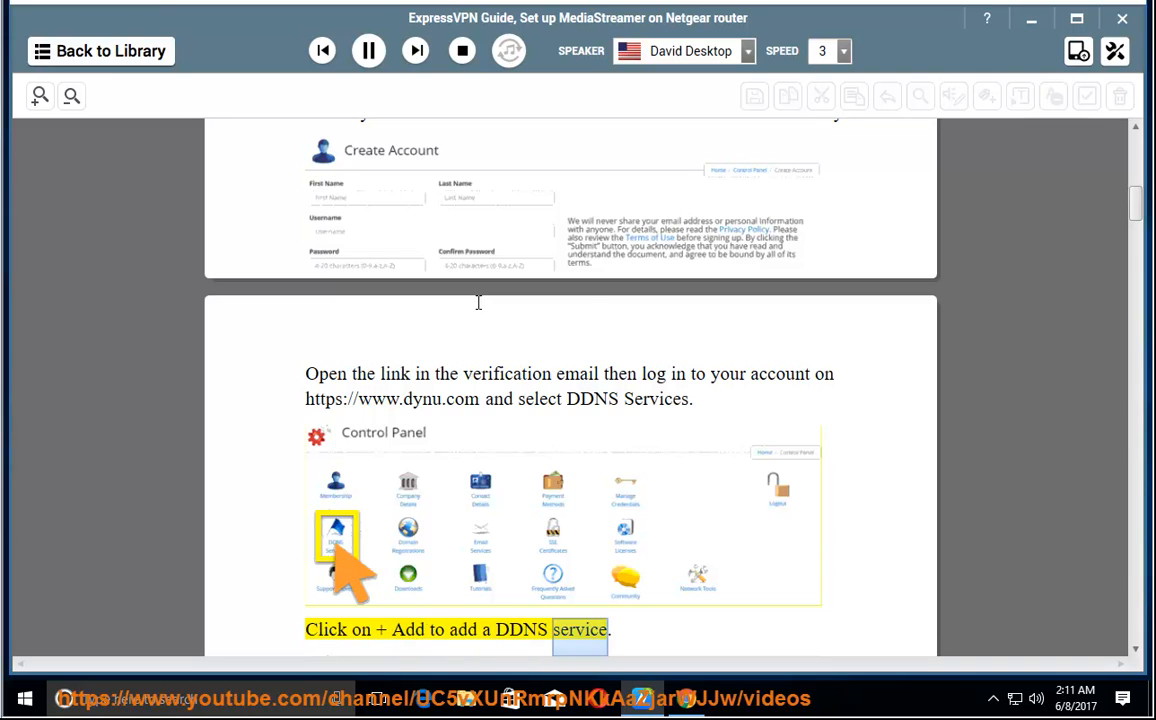
pyautogui.scroll(-3)
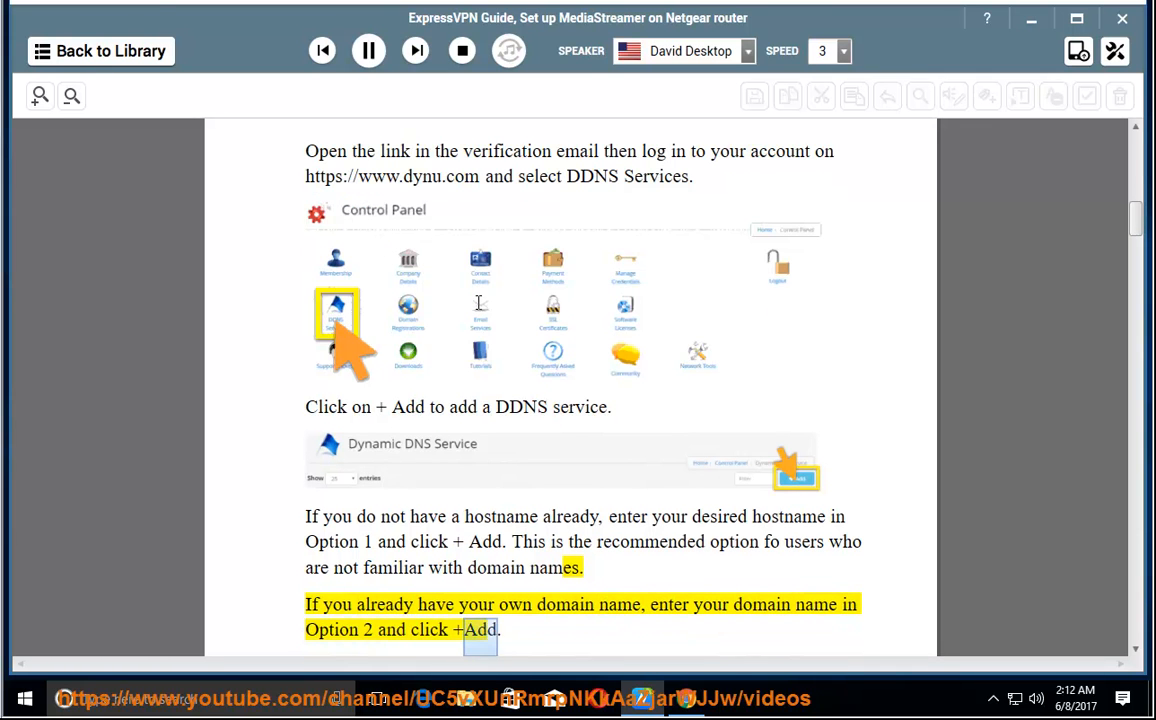
pyautogui.scroll(-3)
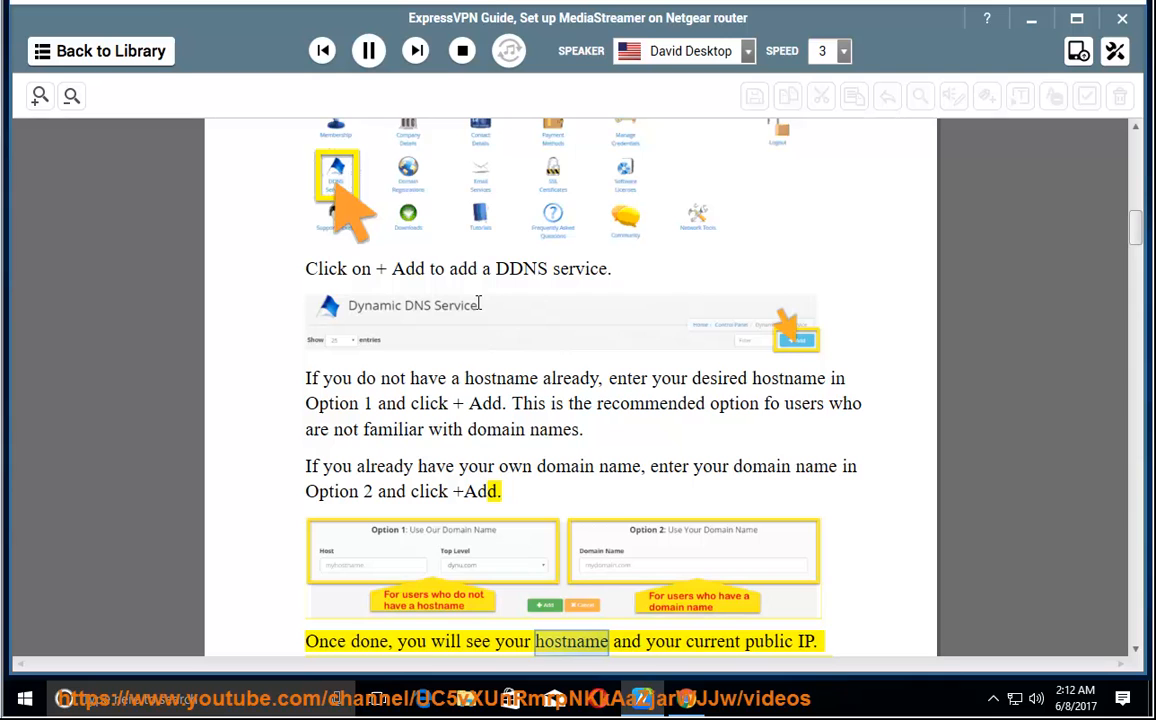
pyautogui.scroll(-3)
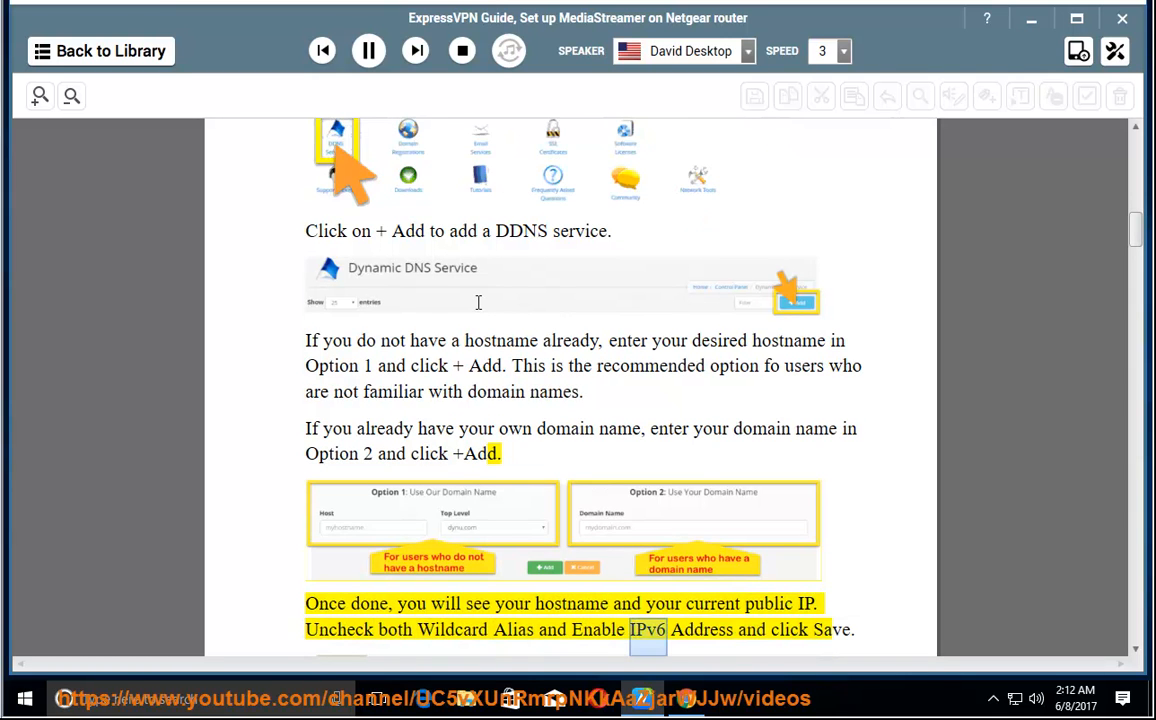
pyautogui.scroll(-3)
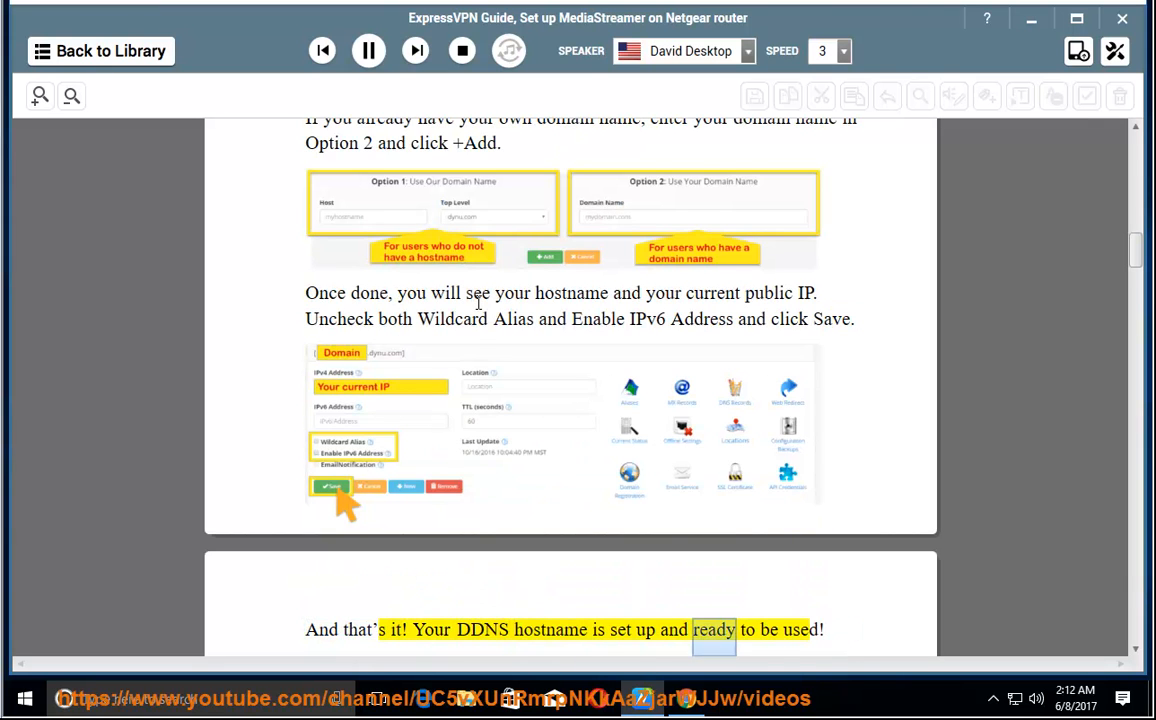
pyautogui.scroll(-3)
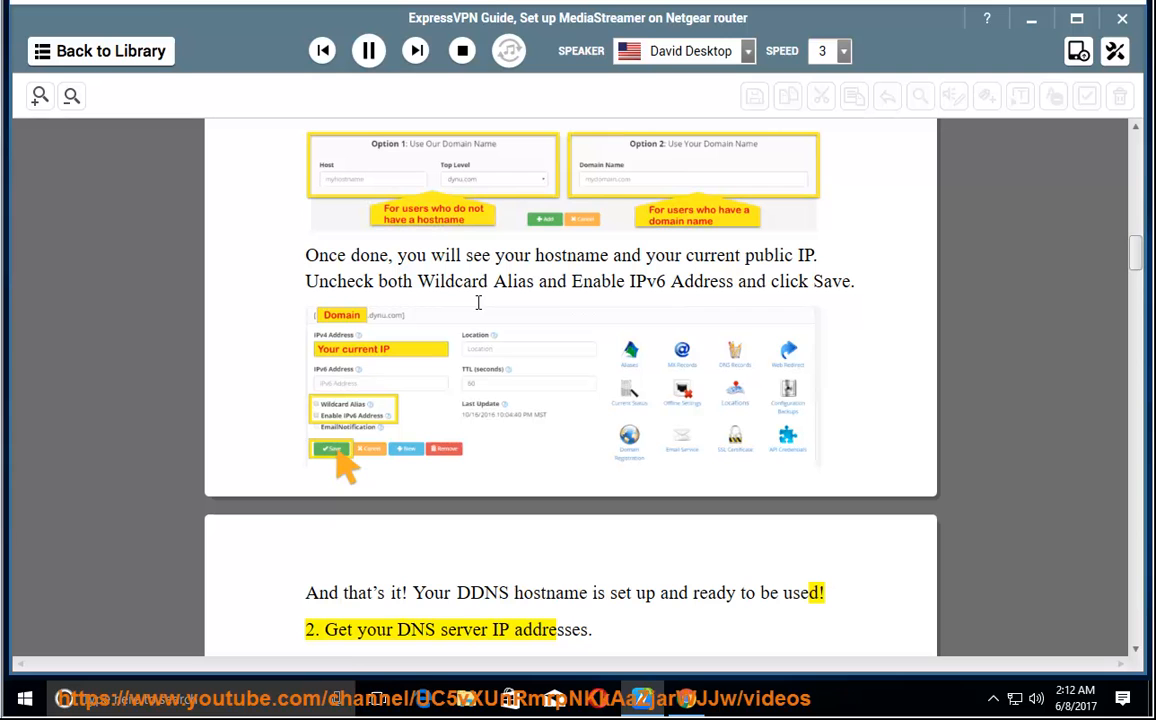
# Step: Read step 2 on finding MediaStreamer DNS server IPs in the welcome email or account
pyautogui.doubleClick(550, 630)
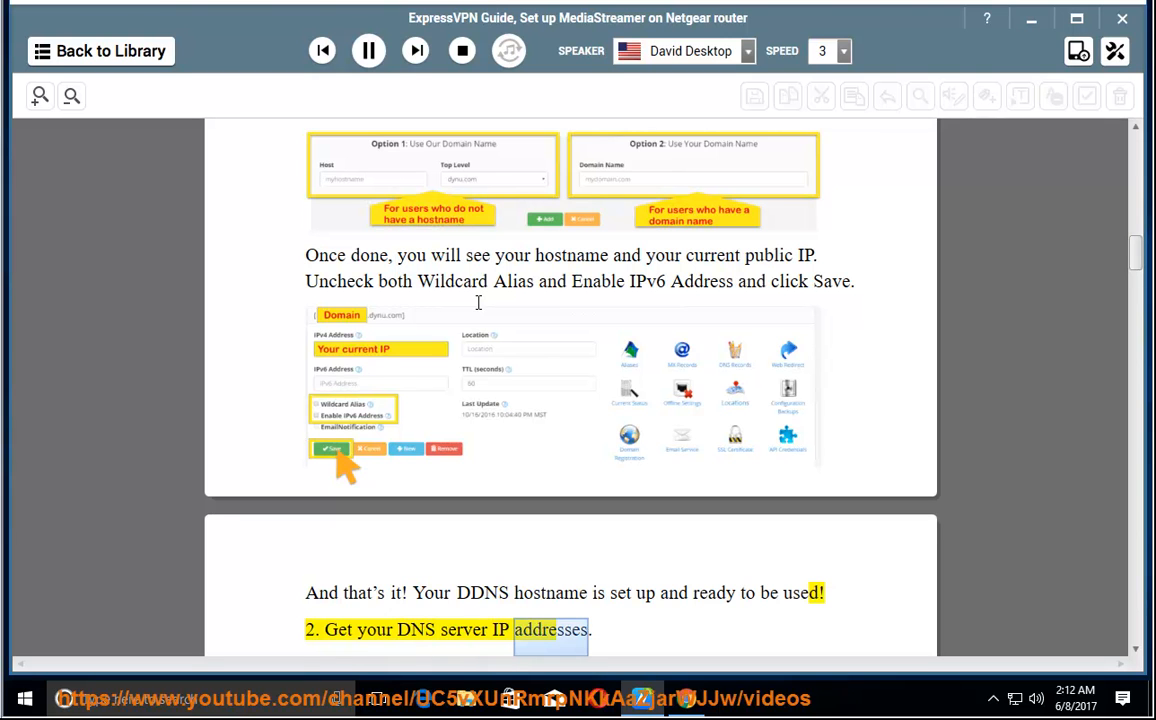
pyautogui.scroll(-3)
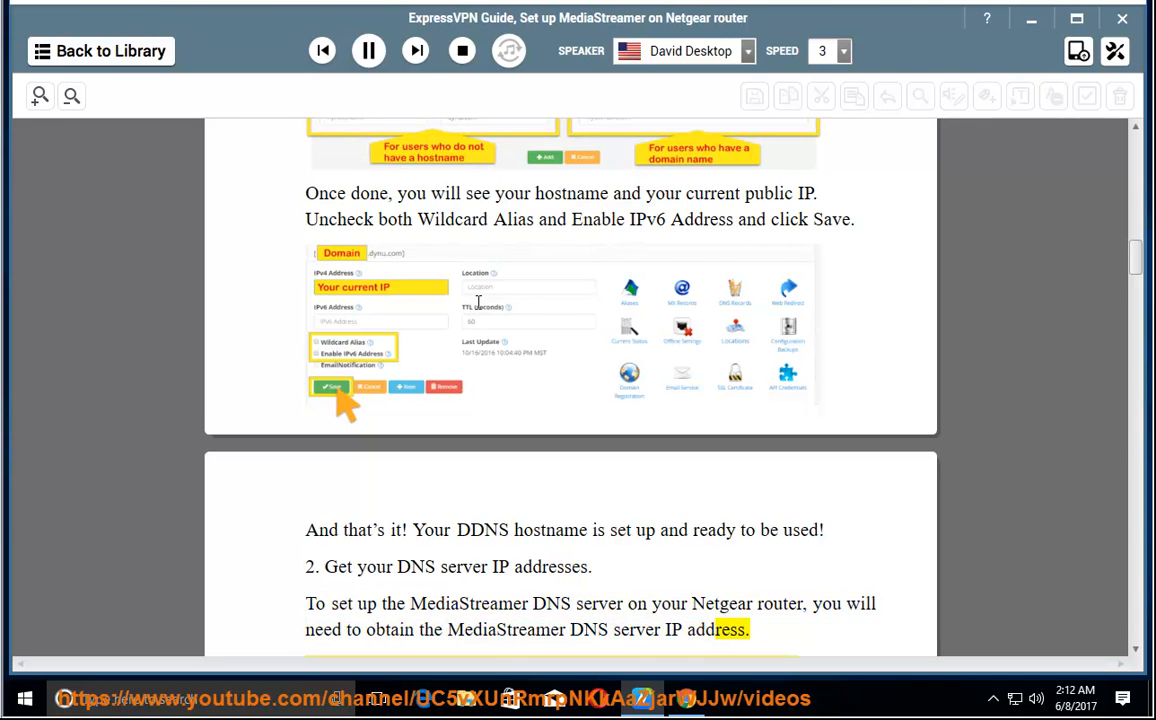
pyautogui.scroll(-3)
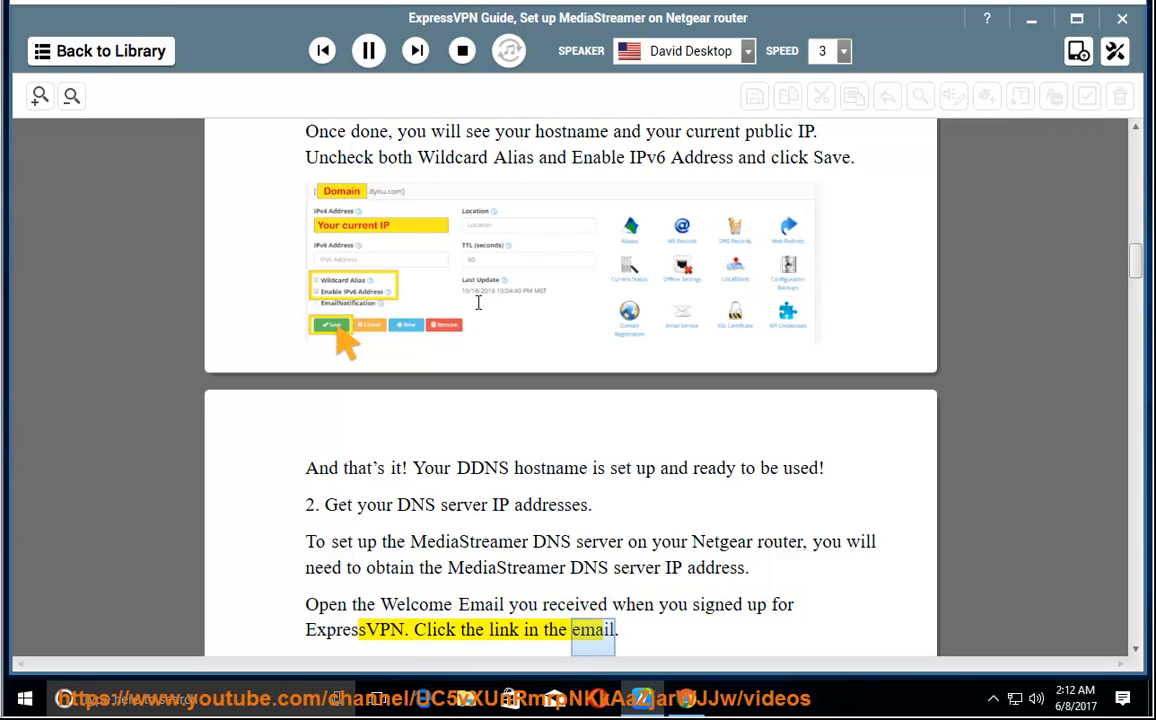
pyautogui.scroll(-3)
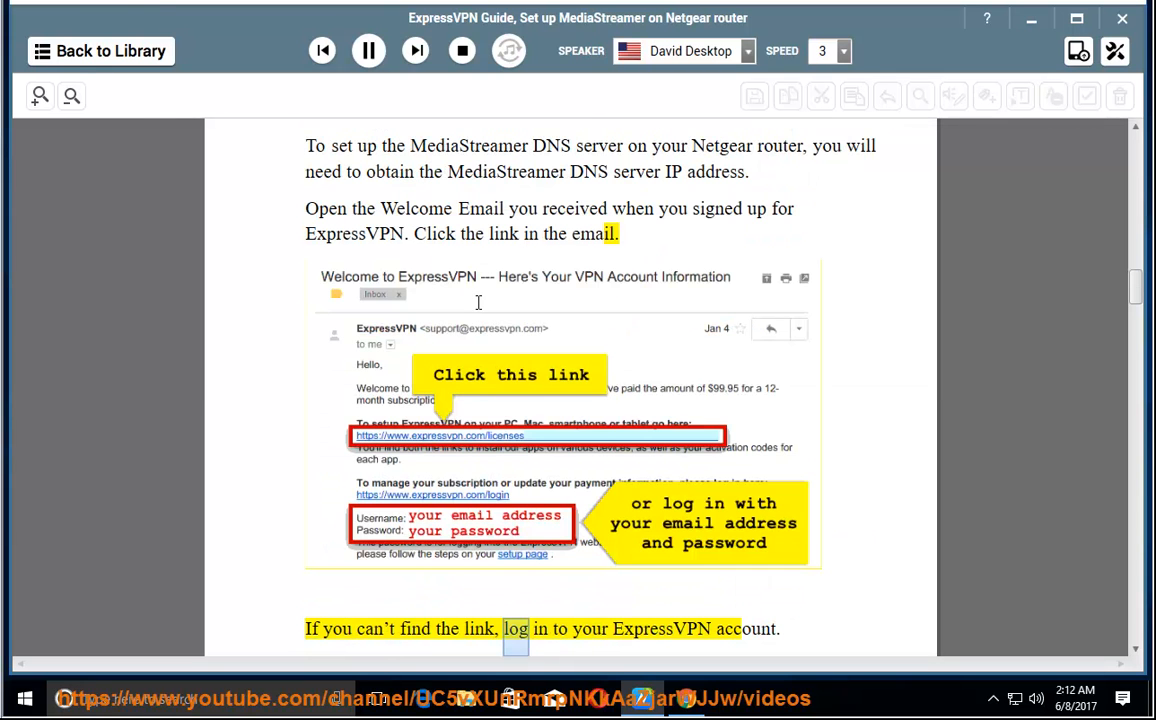
pyautogui.scroll(-3)
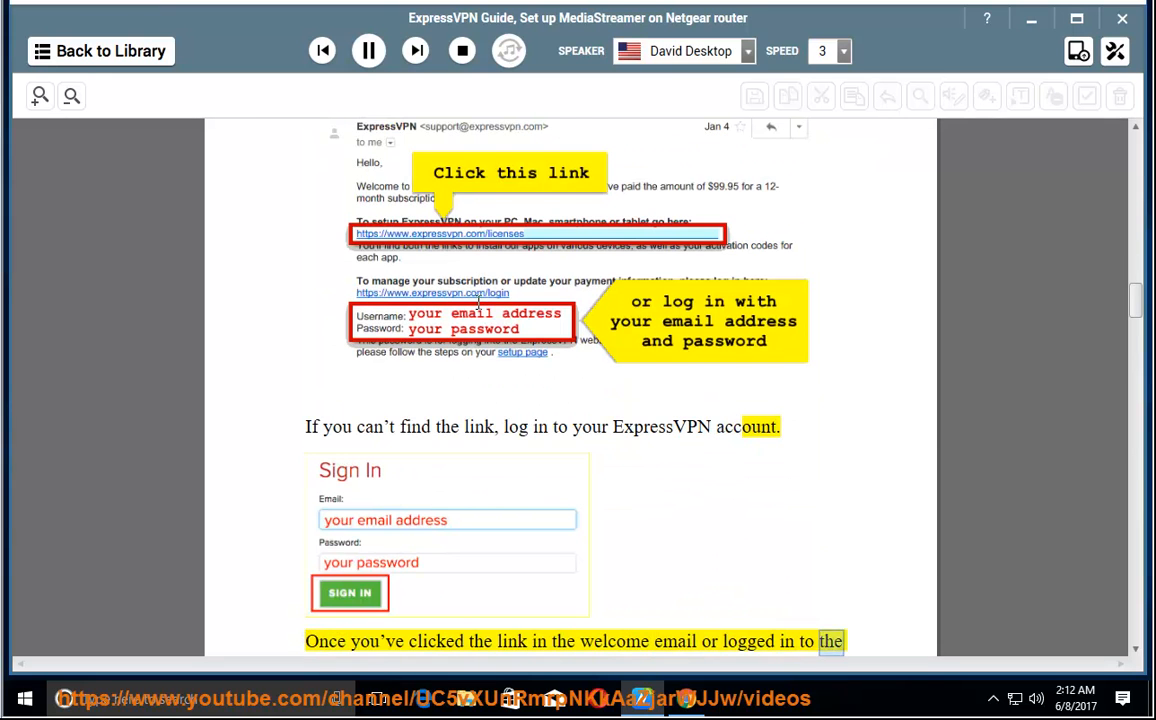
pyautogui.scroll(-3)
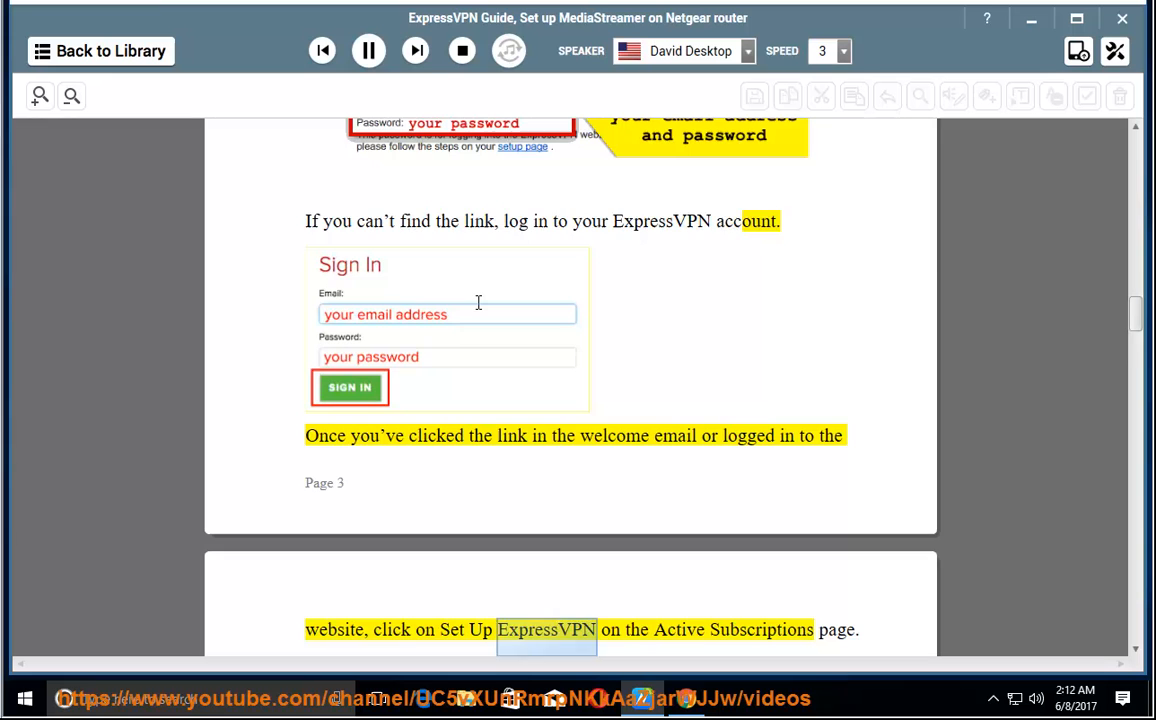
pyautogui.scroll(-3)
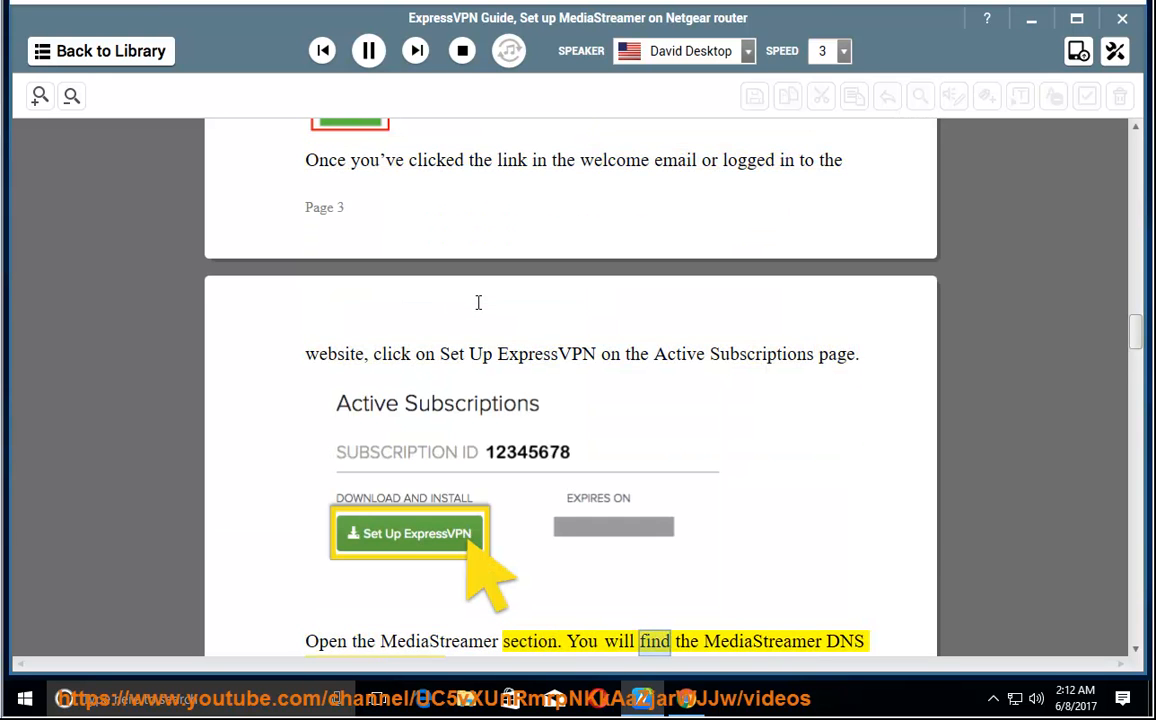
pyautogui.scroll(-3)
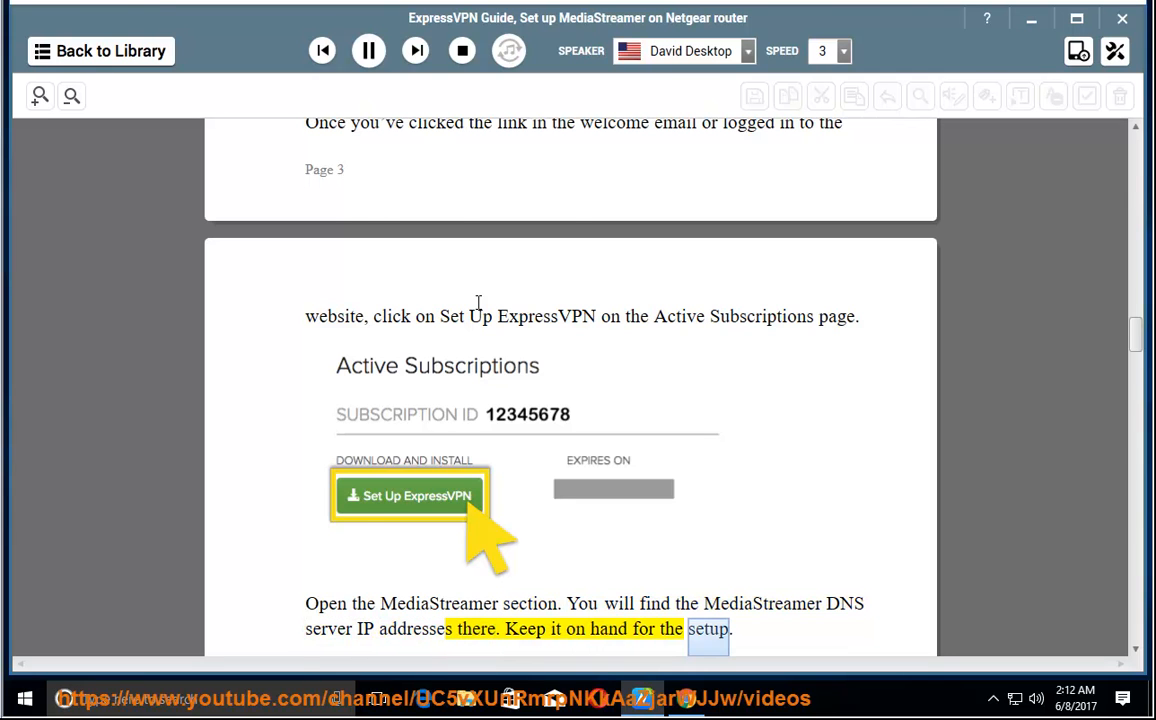
# Step: Scroll along as the IP address images and step 3, Log in to your Netgear router, are read
pyautogui.scroll(-3)
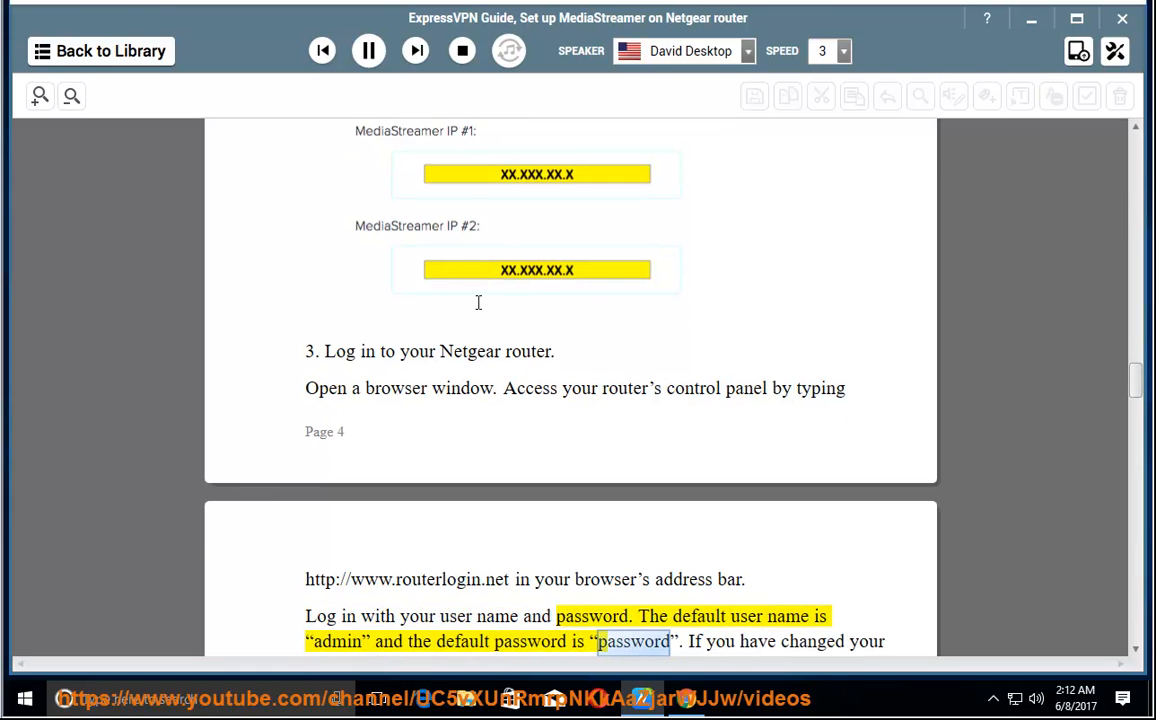
pyautogui.scroll(-3)
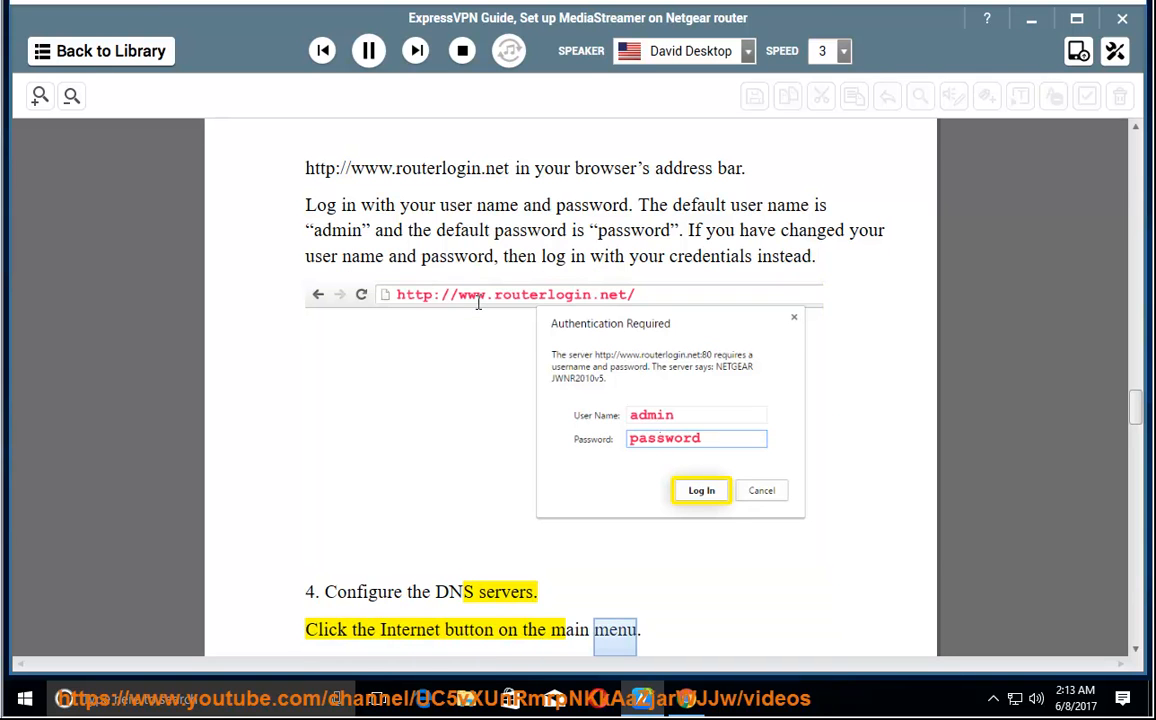
# Step: Scroll through step 4, Configure the DNS servers, while the David Desktop voice reads it
pyautogui.scroll(-3)
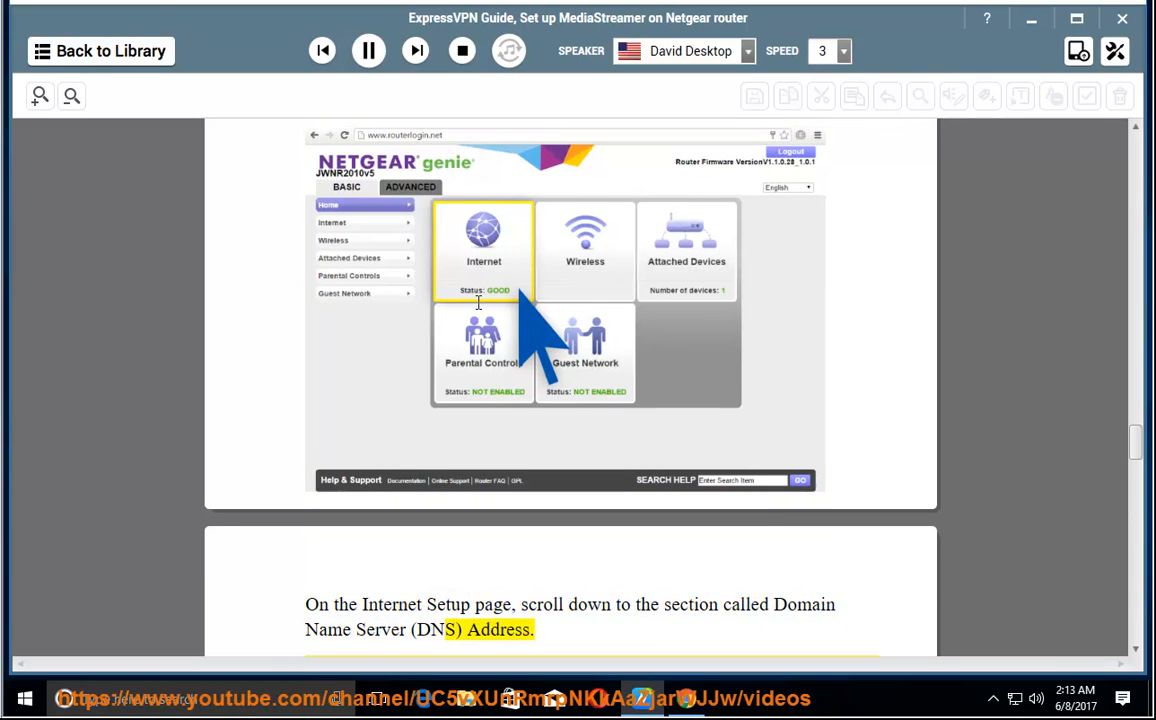
pyautogui.scroll(-3)
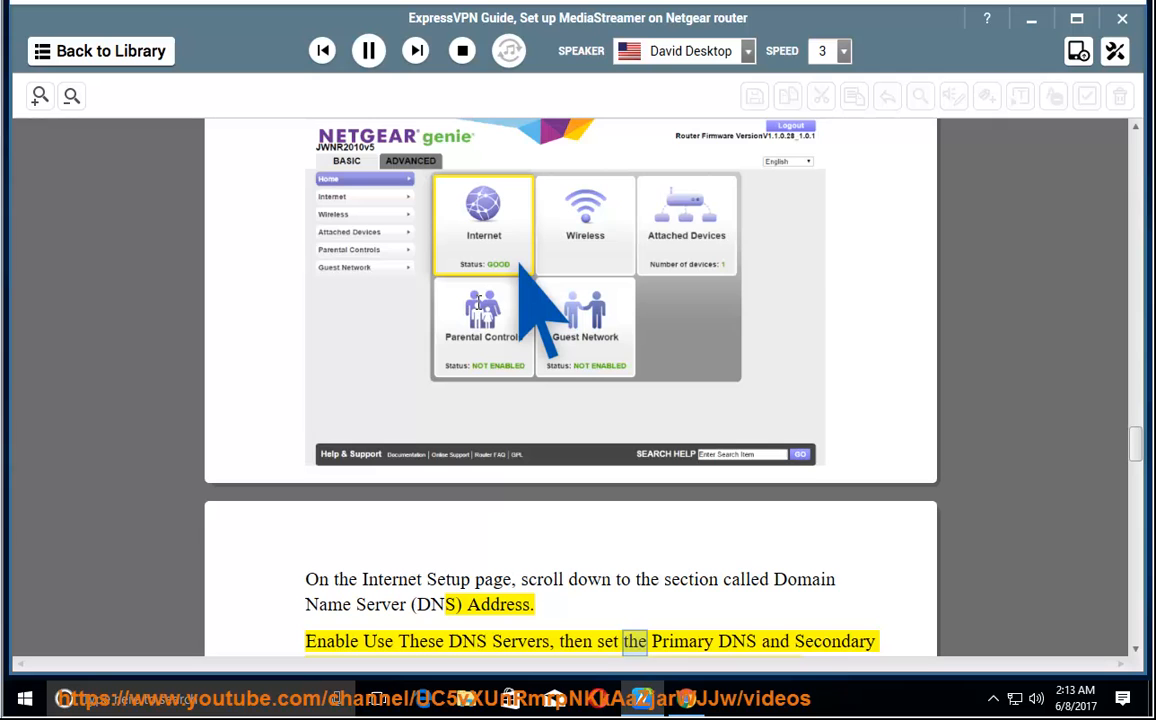
pyautogui.scroll(-3)
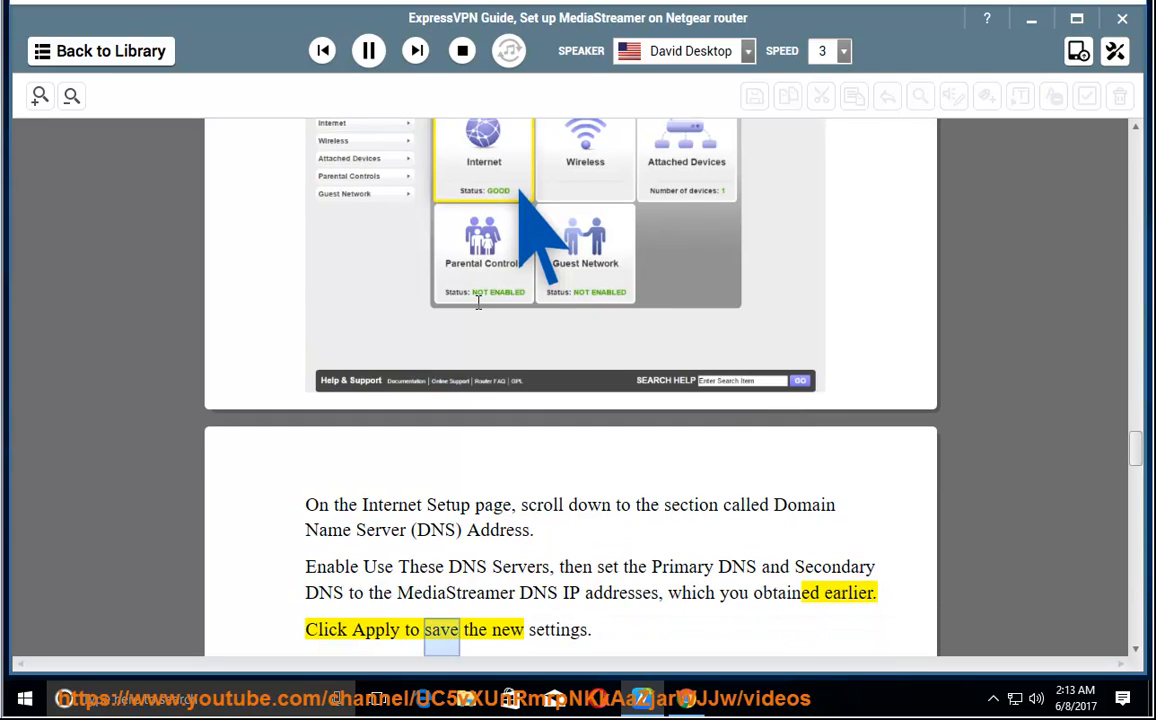
pyautogui.scroll(-3)
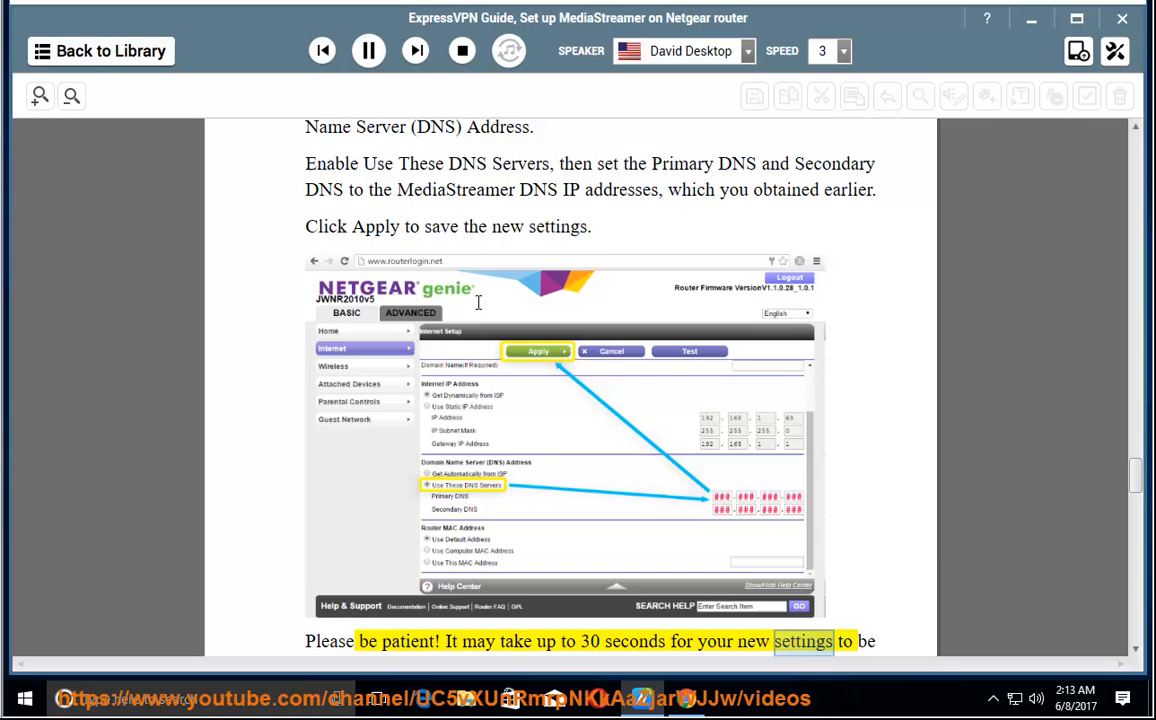
pyautogui.scroll(-3)
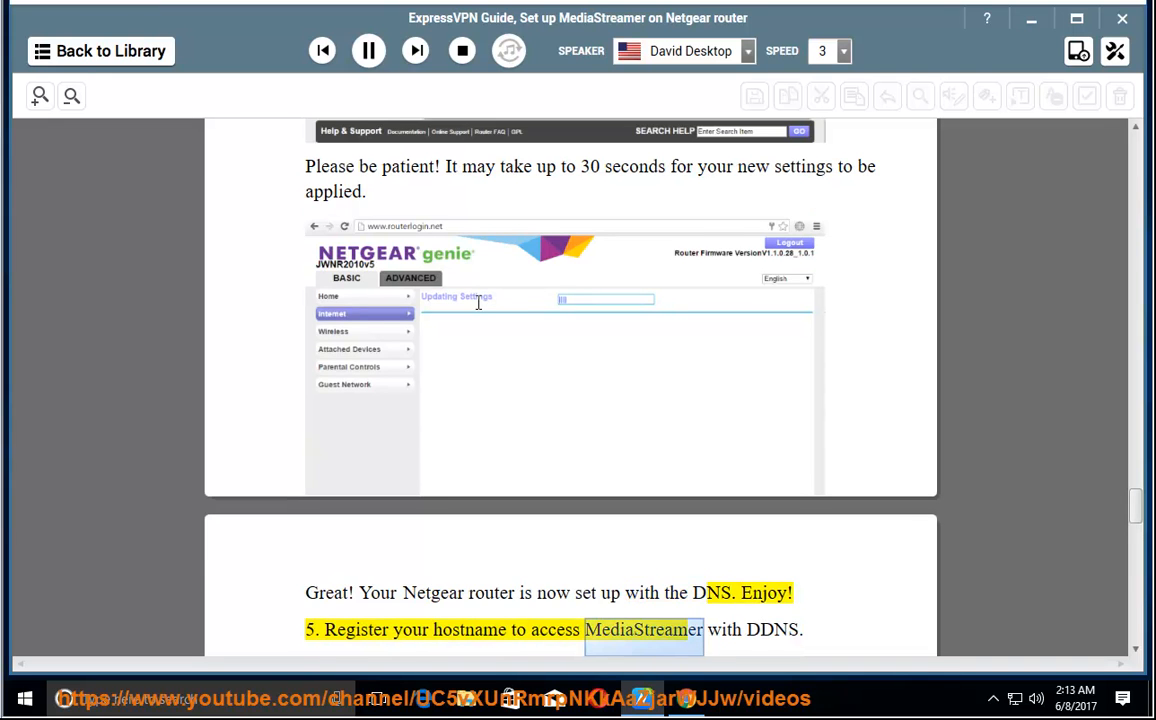
# Step: Scroll through step 5's sign-in and DNS Settings instructions to the Save Hostname confirmation
pyautogui.scroll(-3)
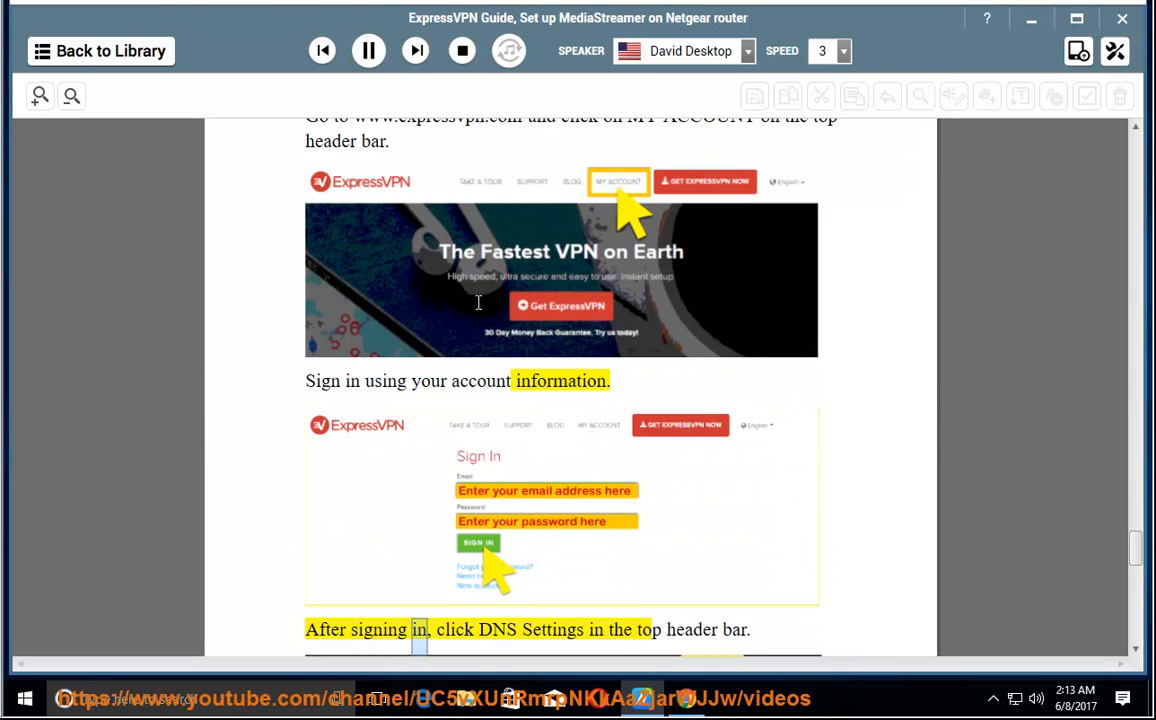
pyautogui.scroll(-3)
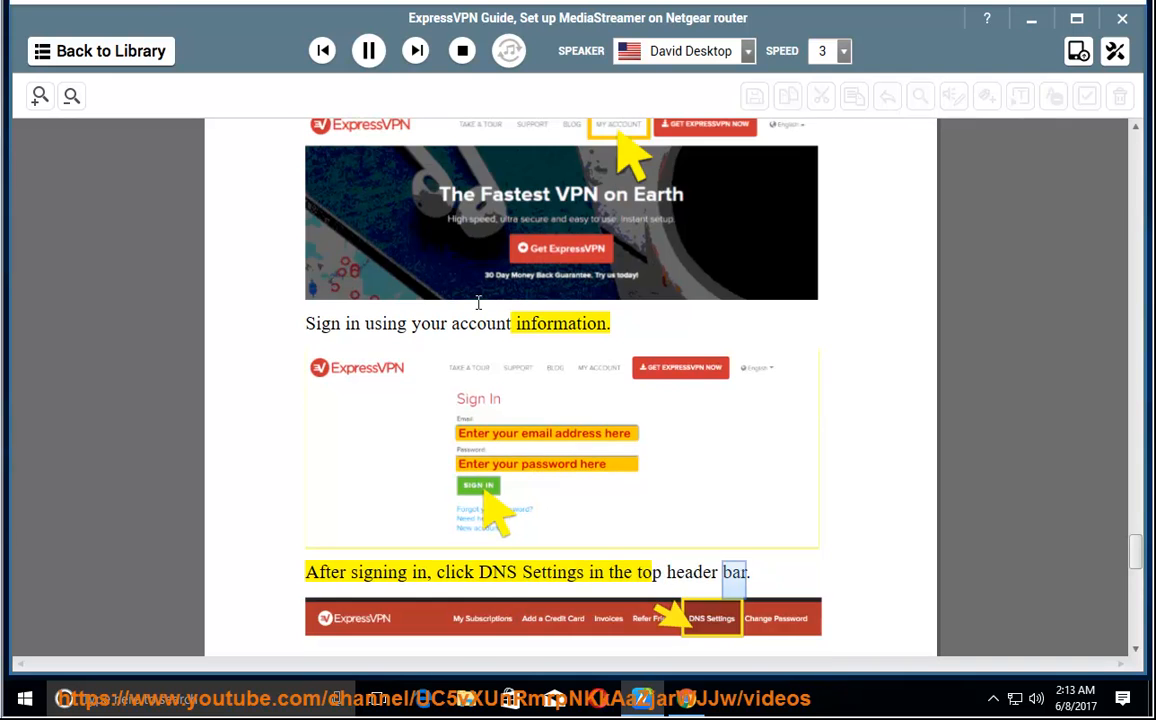
pyautogui.scroll(-3)
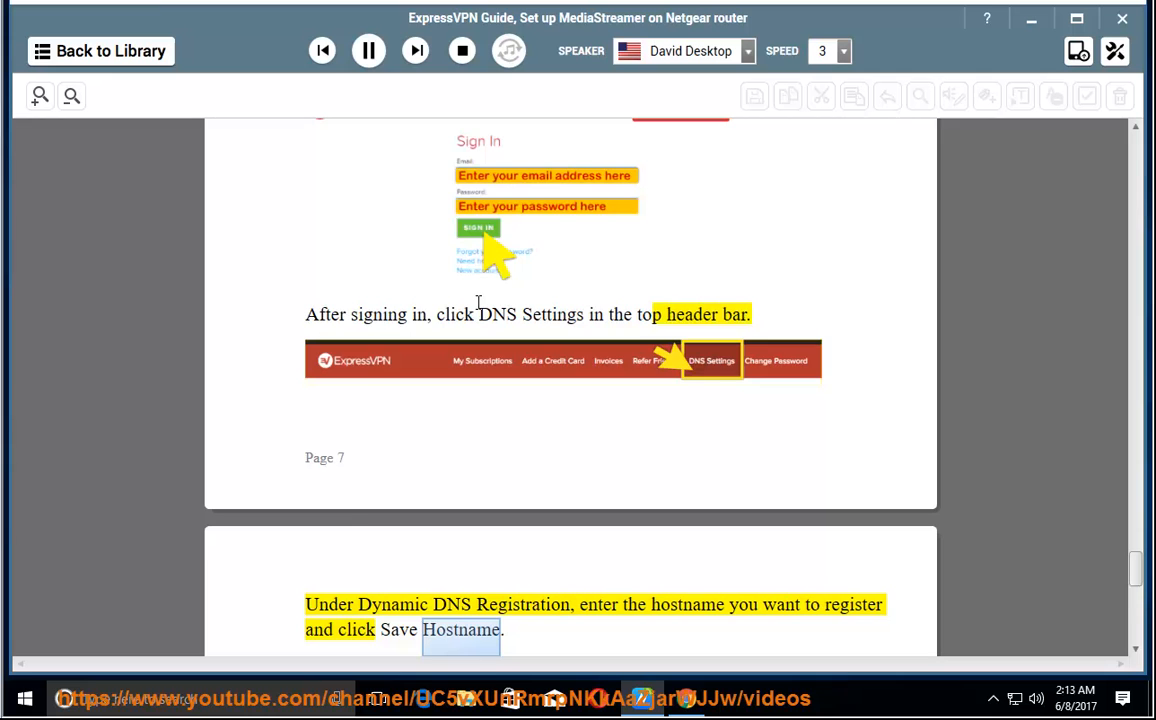
pyautogui.scroll(-3)
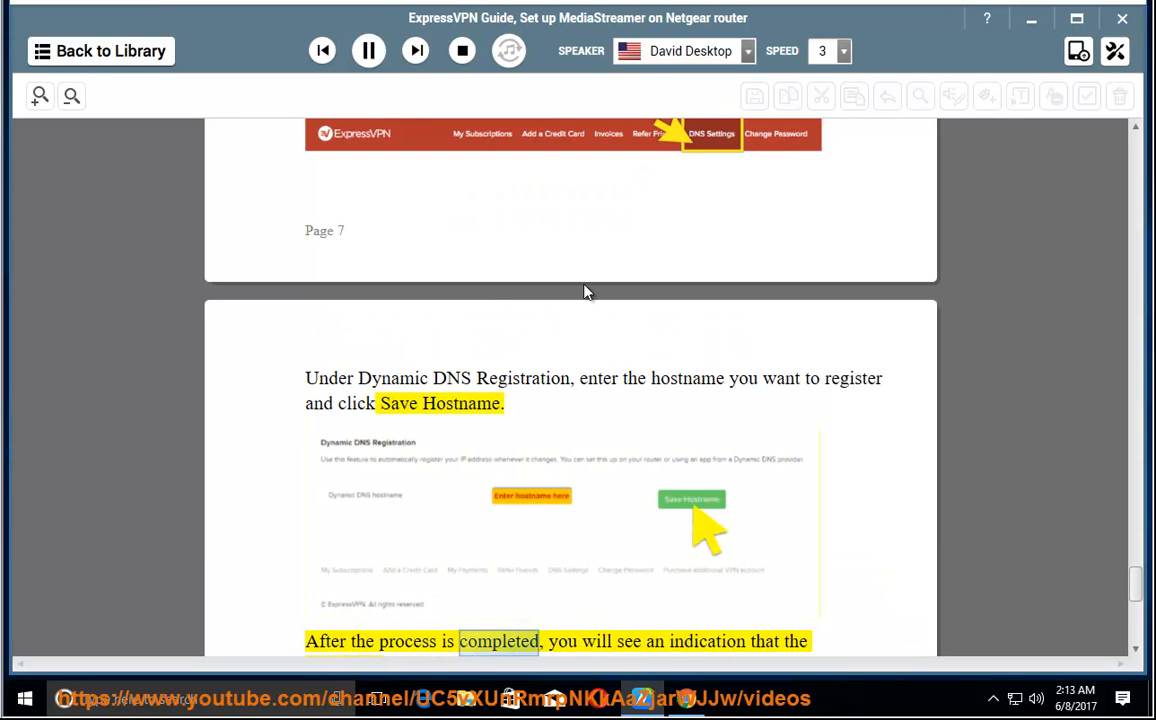
pyautogui.scroll(-3)
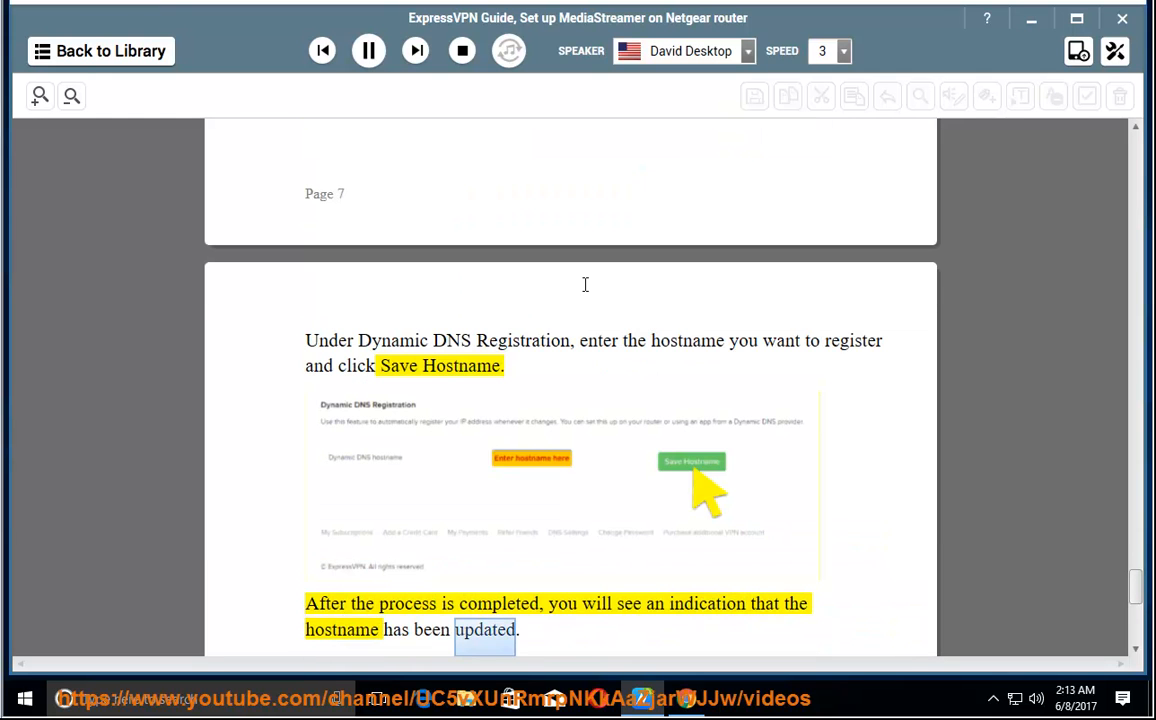